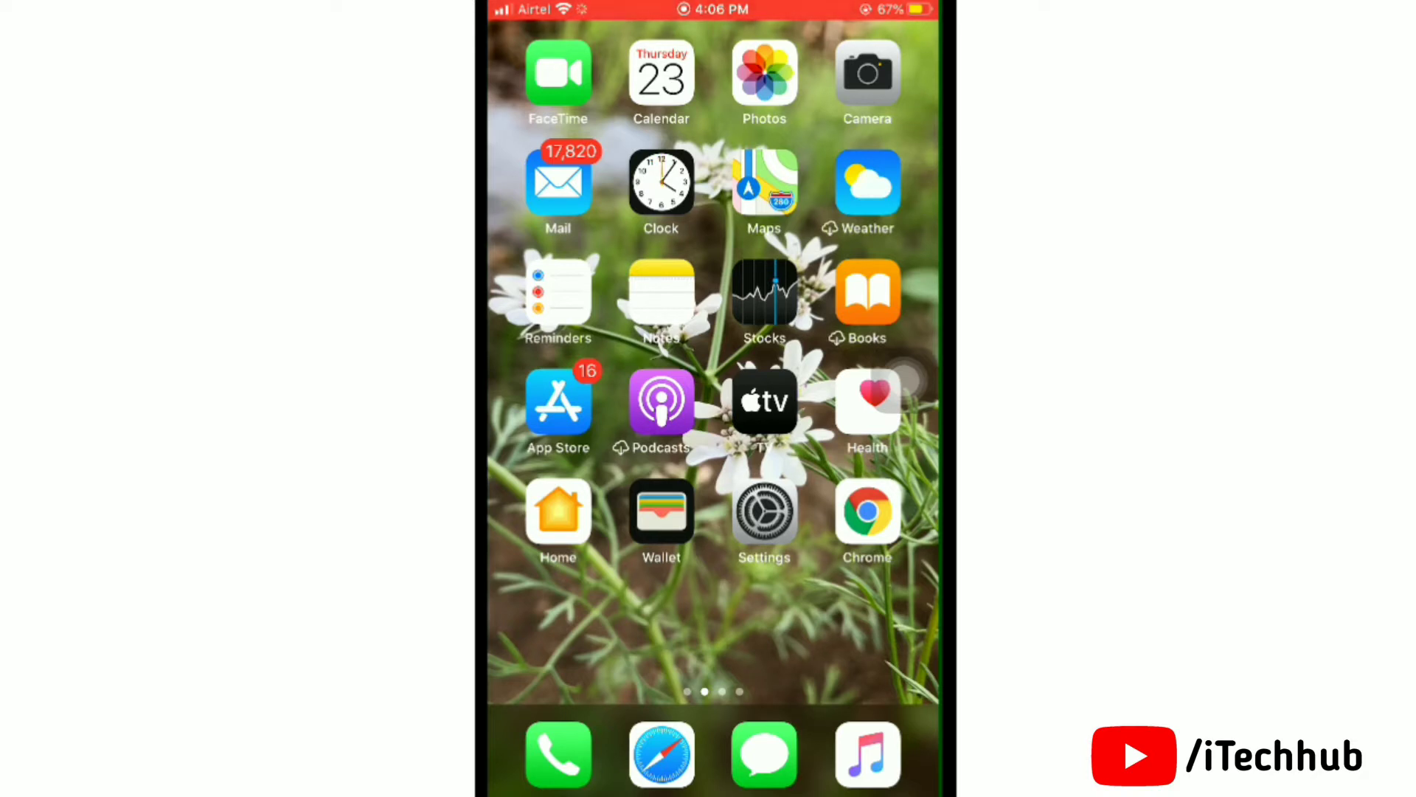
Step: Swipe to the second Home Screen page and launch Snapchat into its camera view
scroll("left", 3)
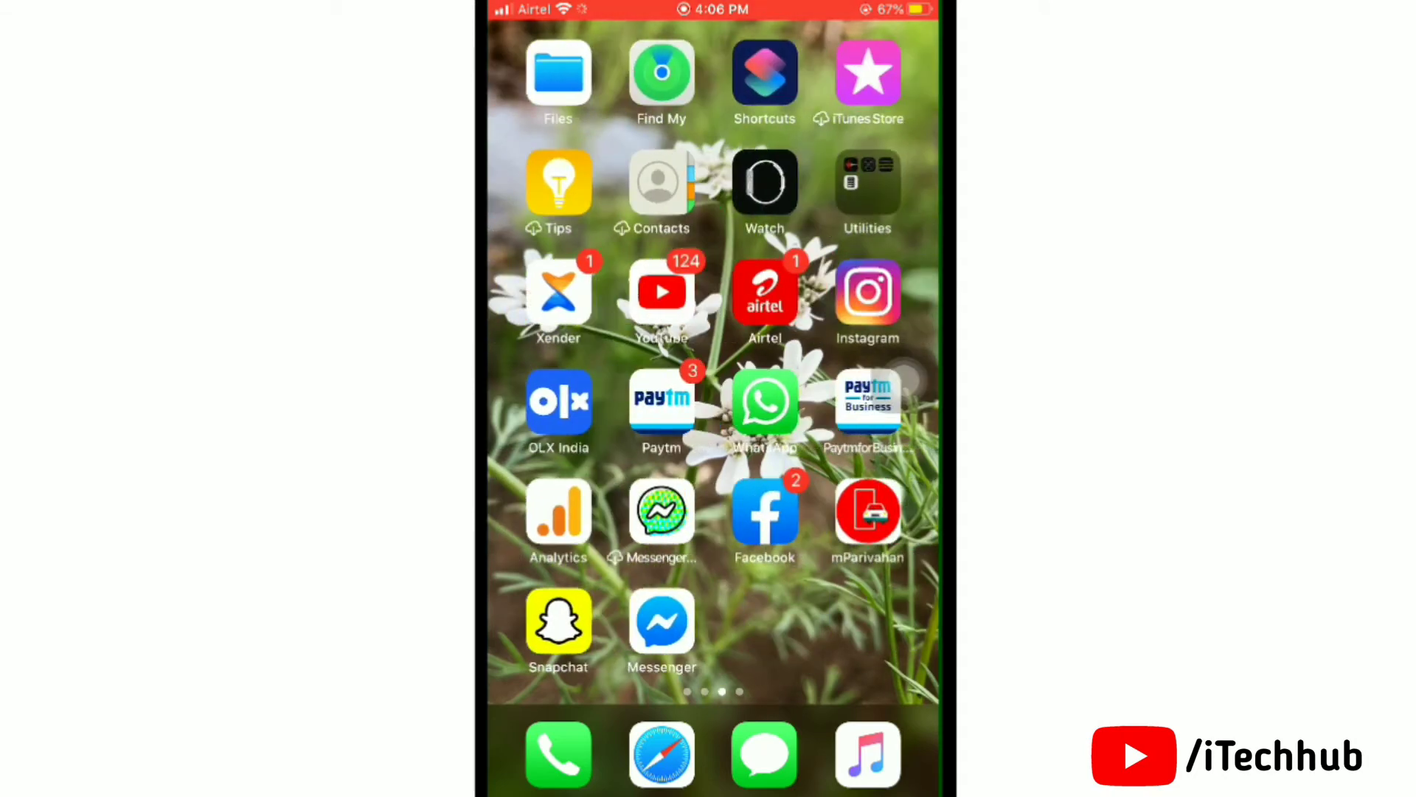
scroll("left", 3)
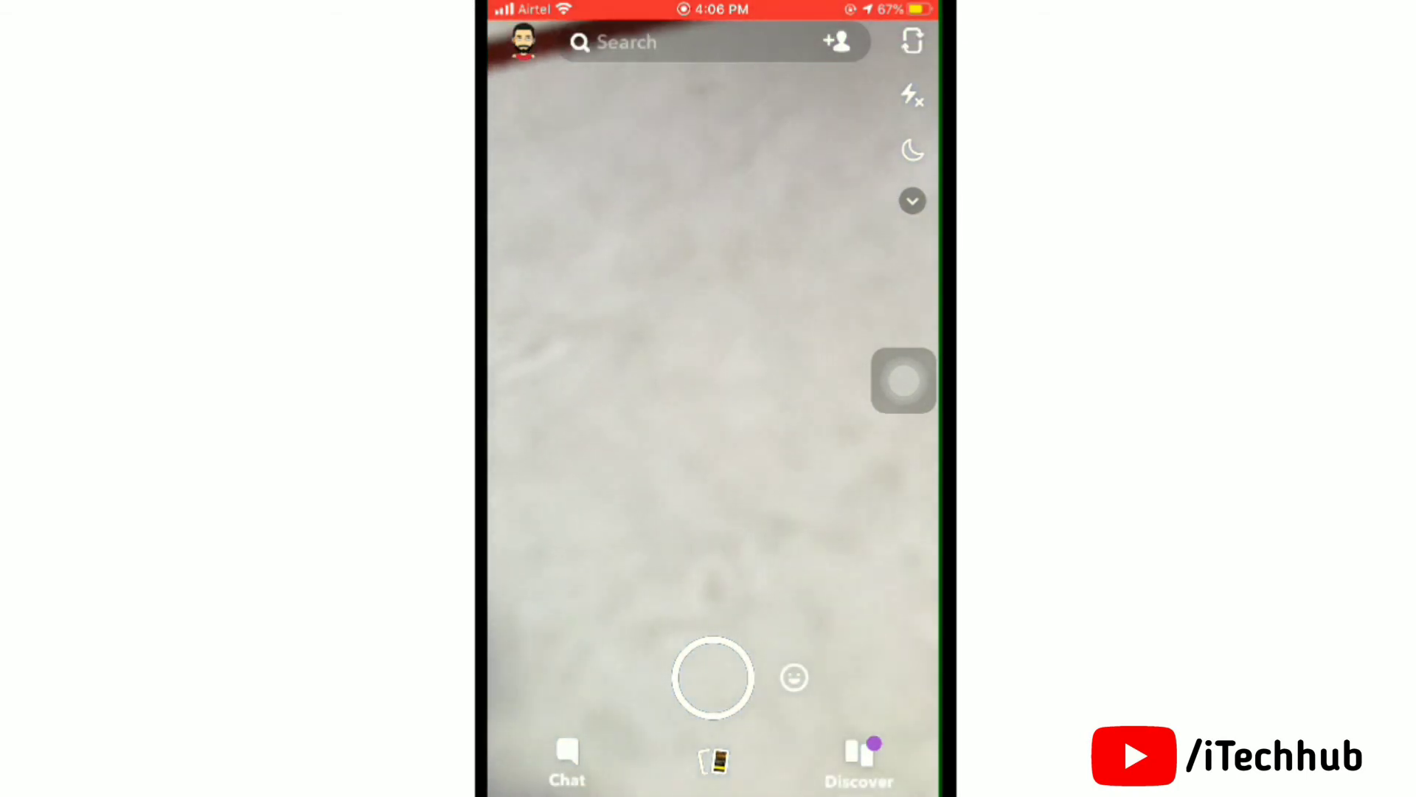
Step: Go to Add Friends and look through the Added Me and Quick Add suggestion lists
left_click(837, 41)
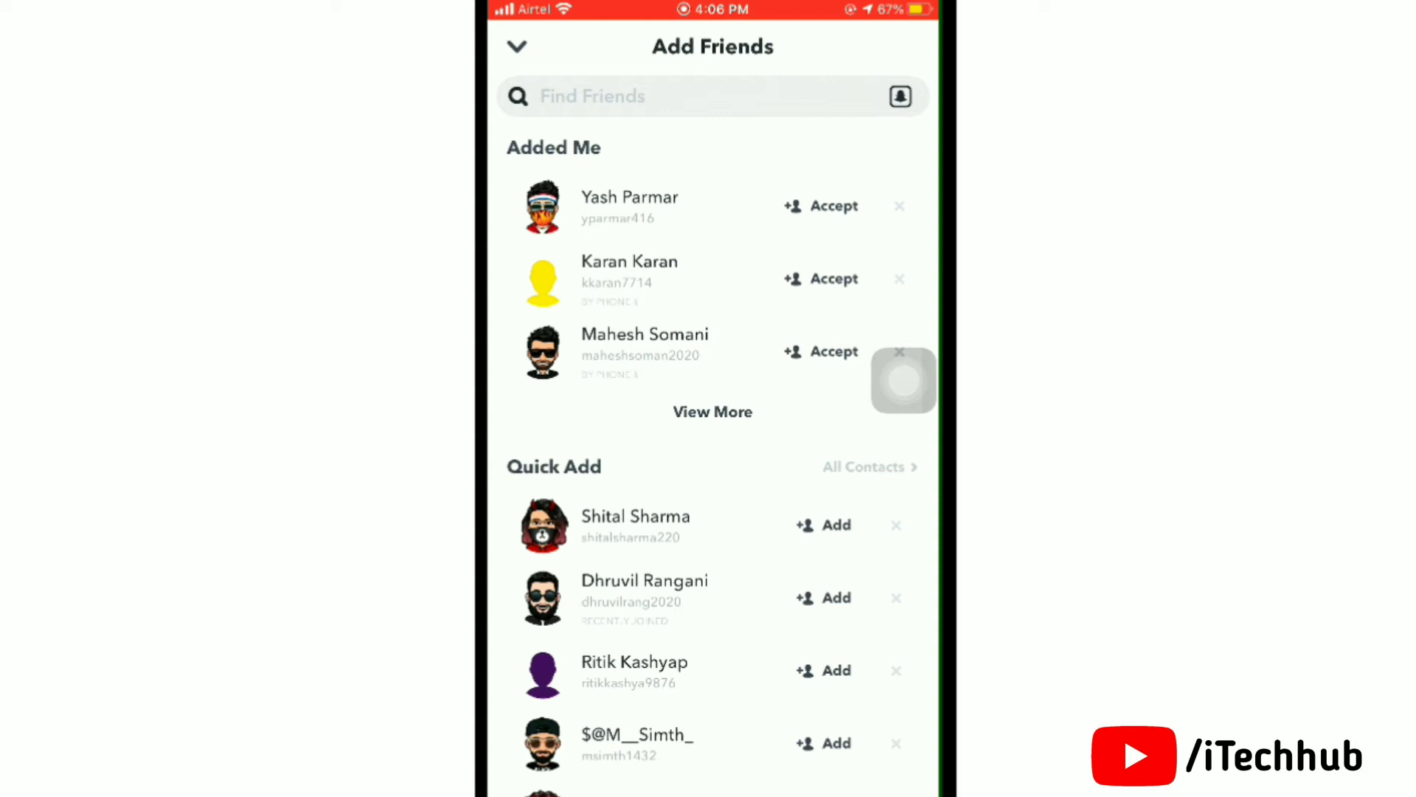
scroll("down", 3)
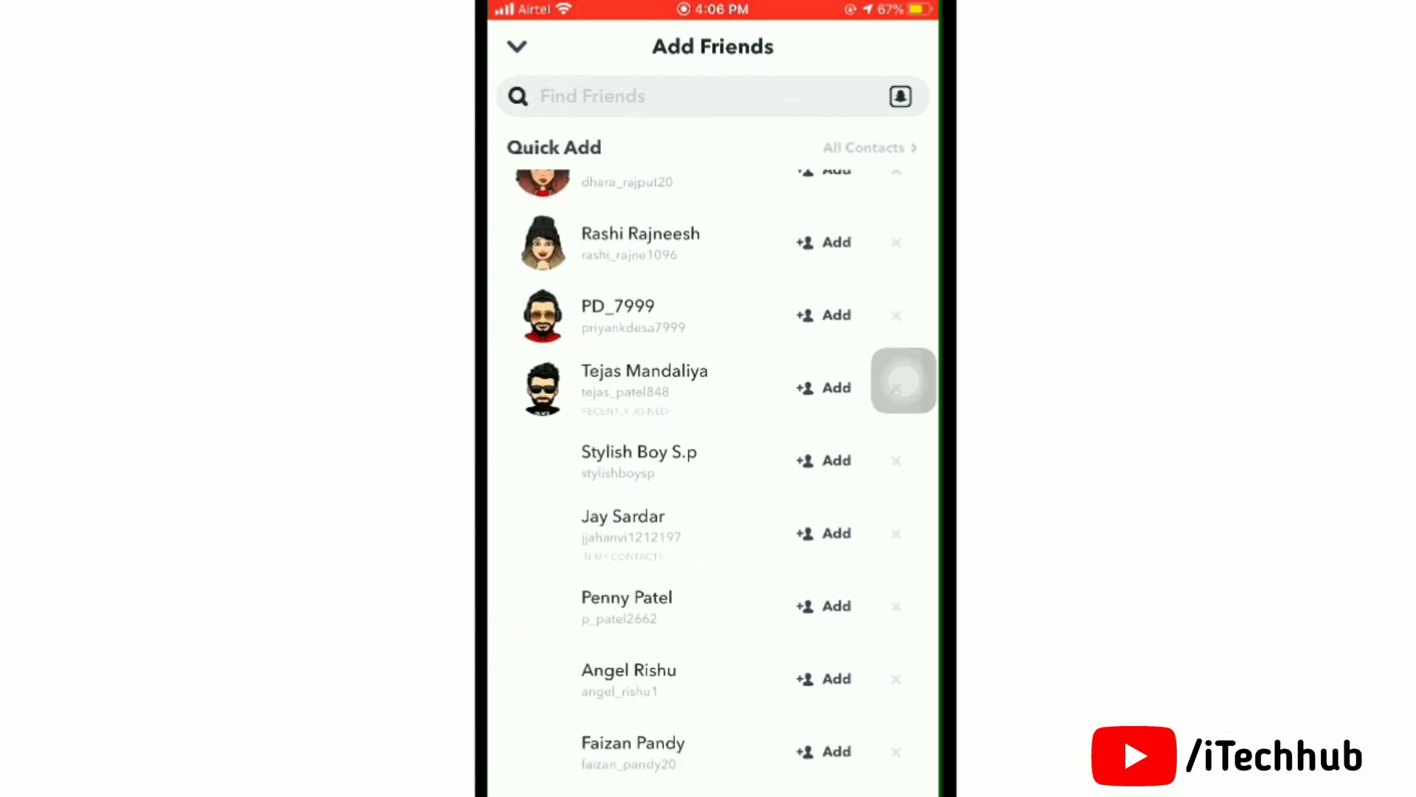
scroll("down", 3)
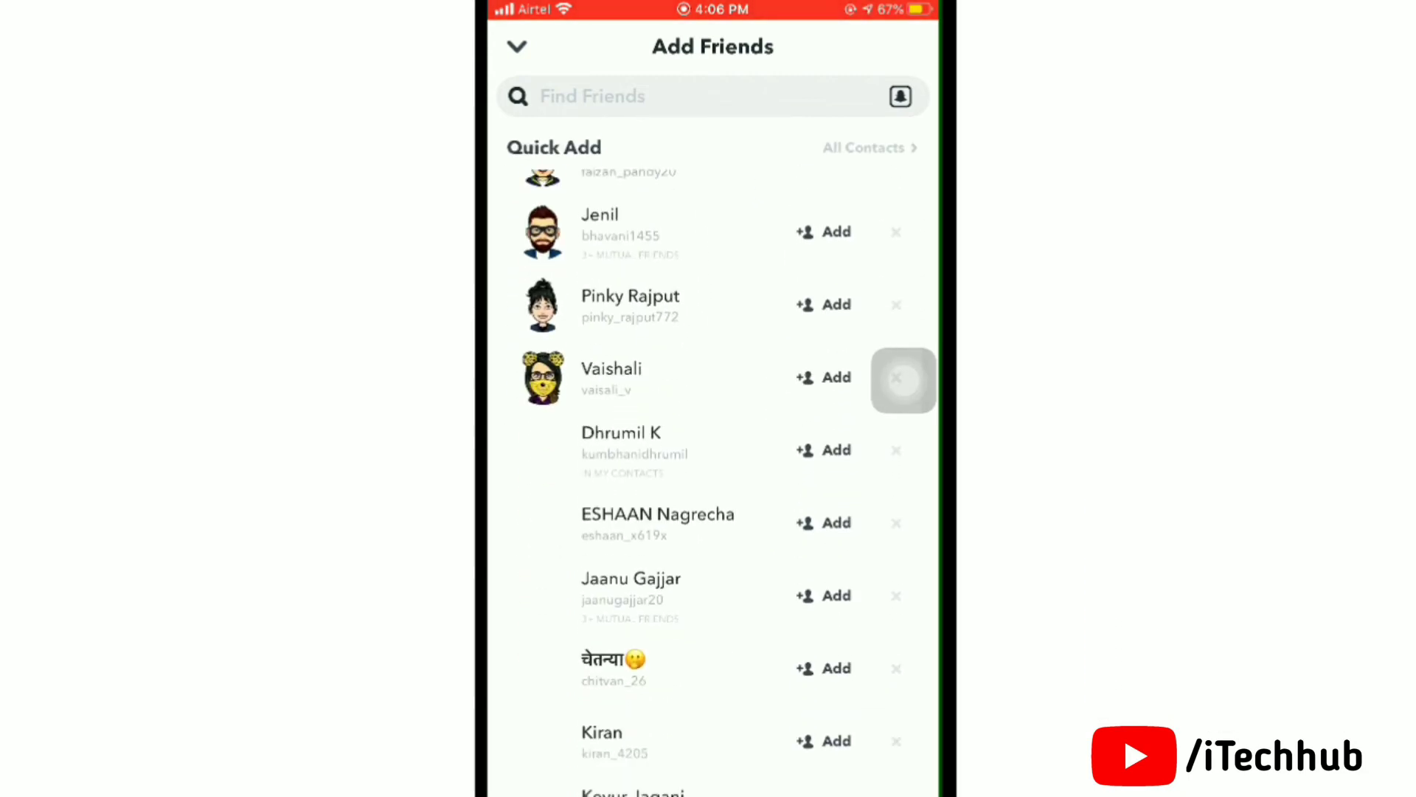
scroll("down", 3)
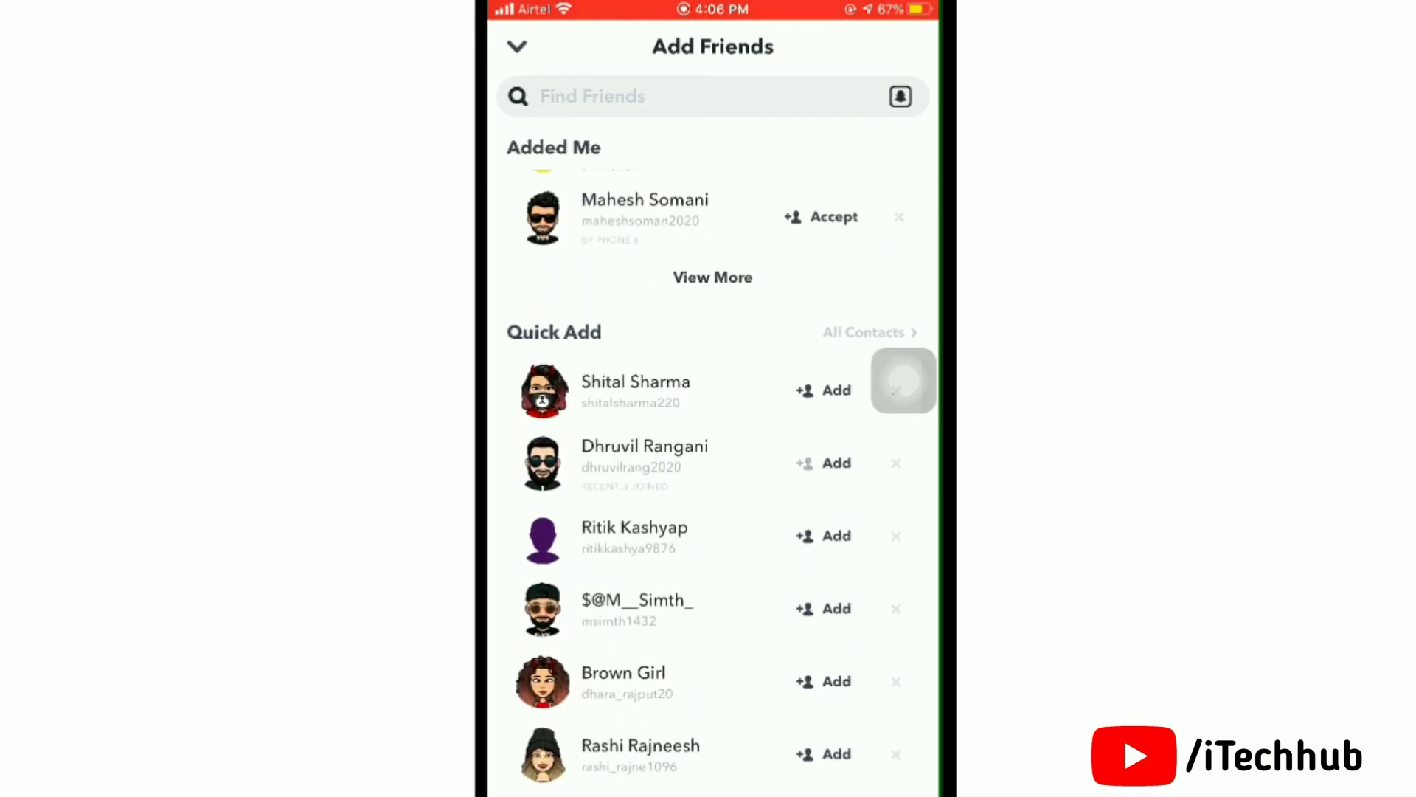
left_click(824, 462)
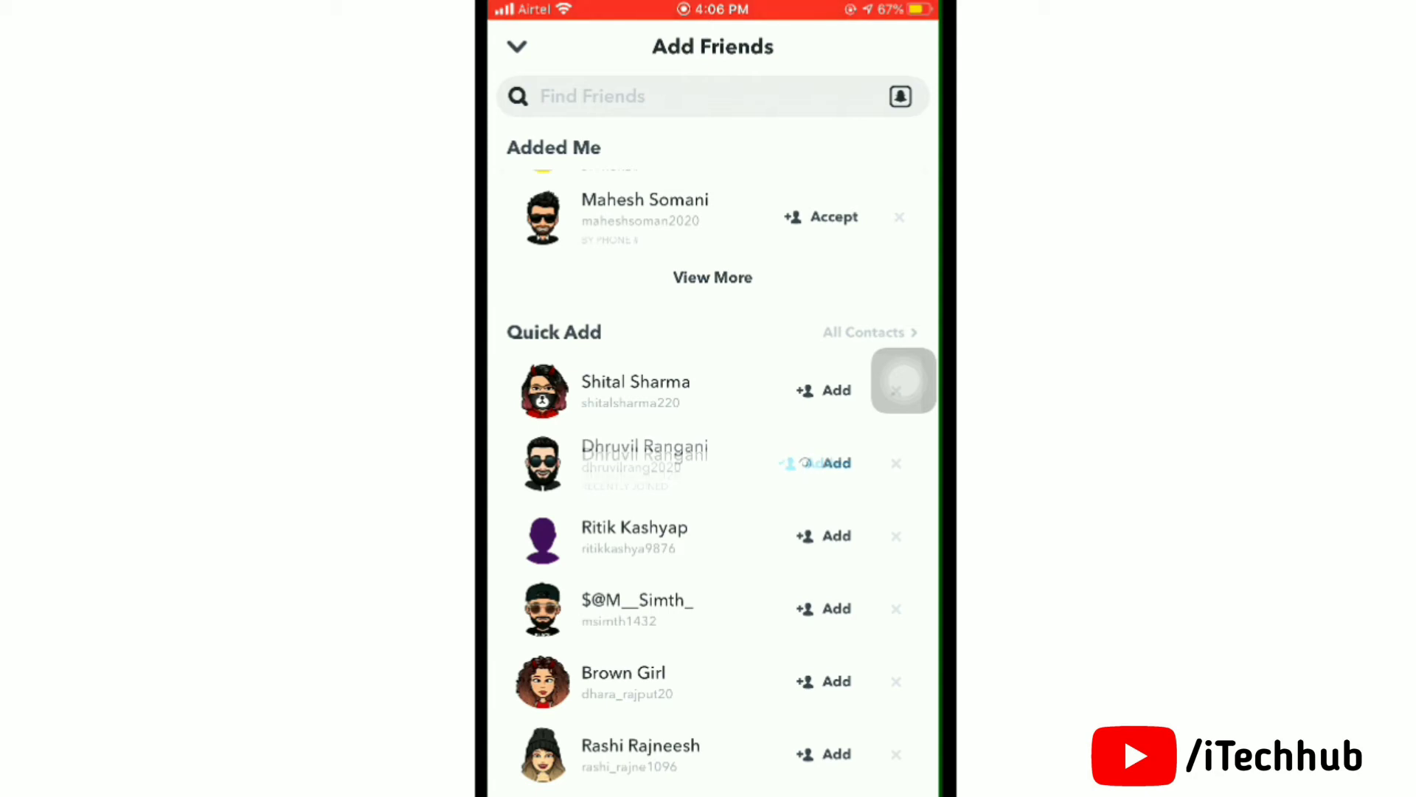
left_click(822, 462)
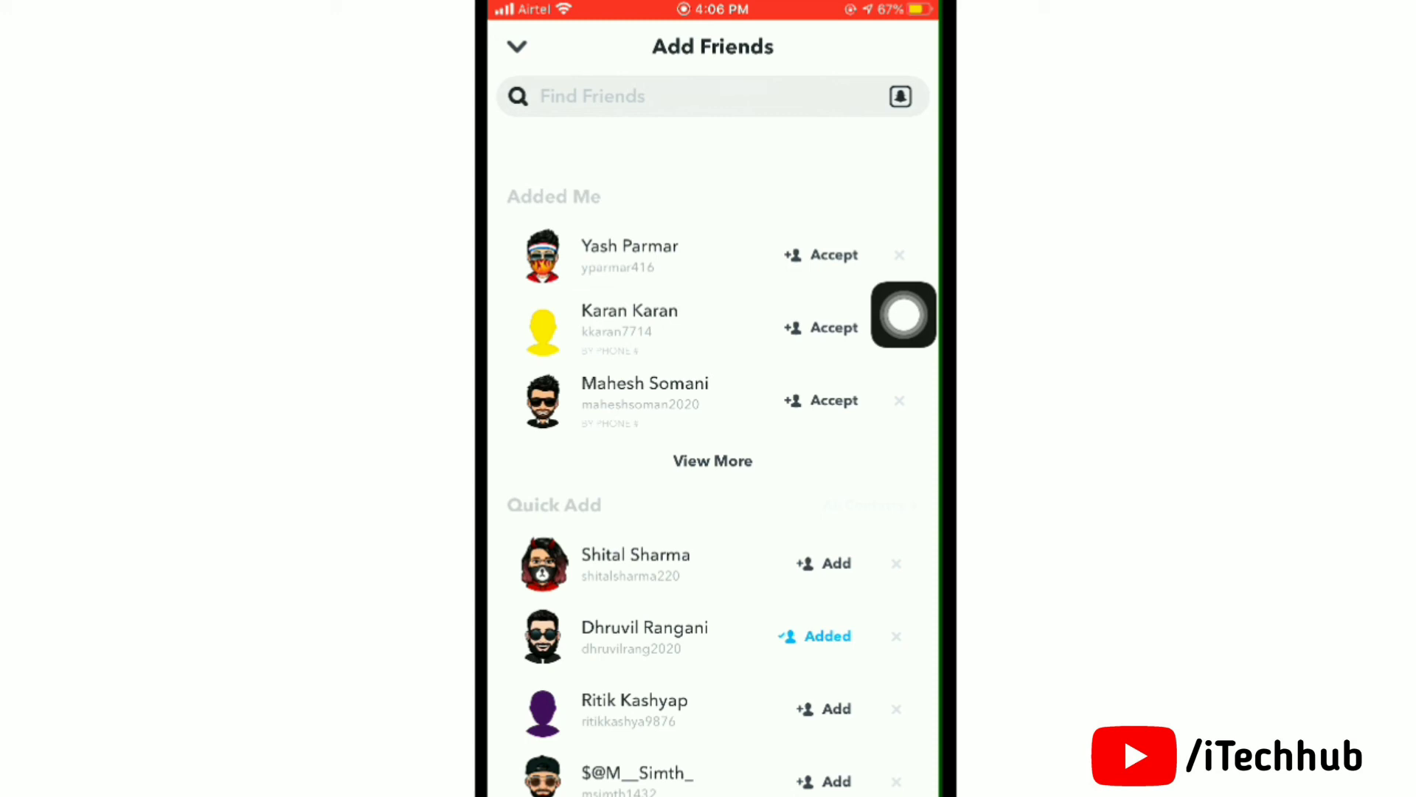
scroll("down", 3)
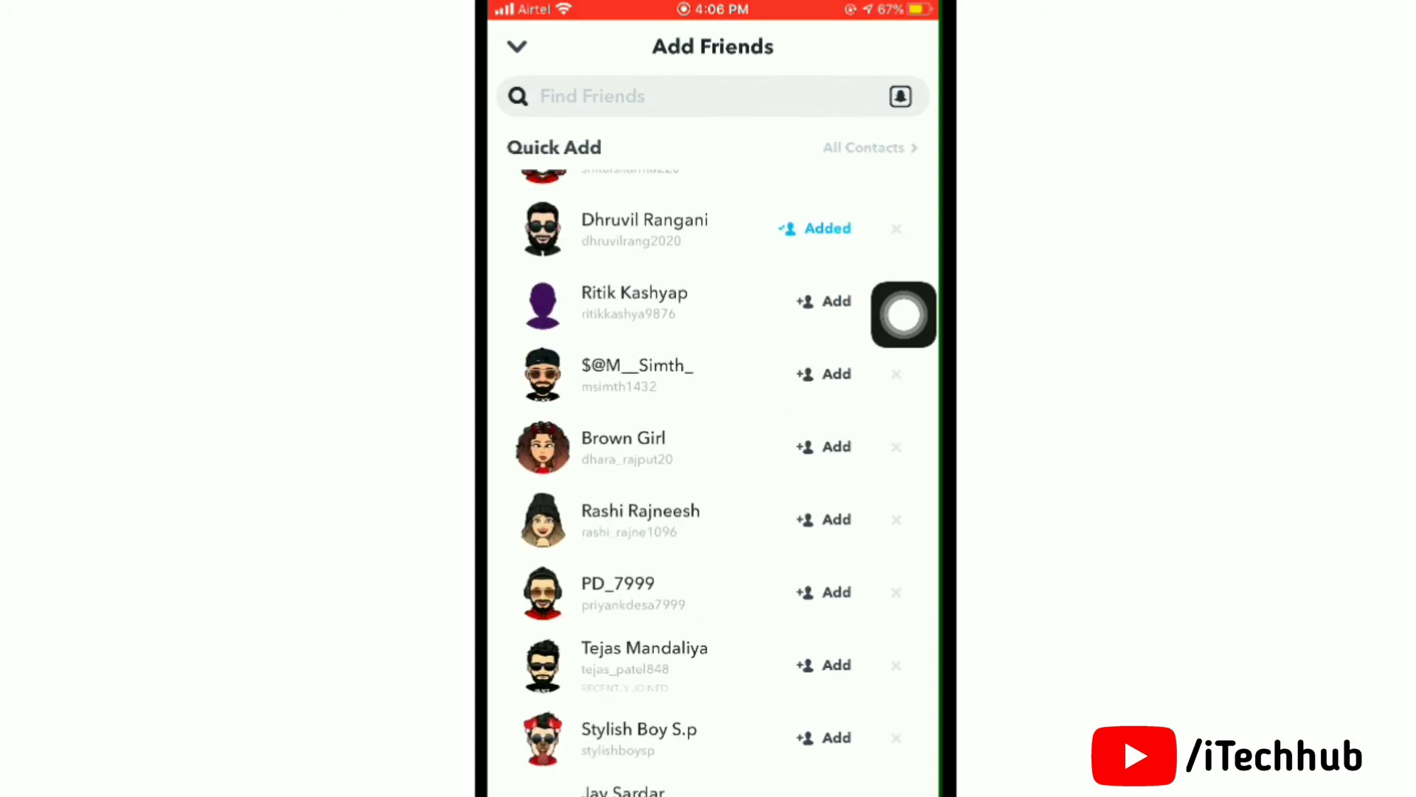
scroll("down", 3)
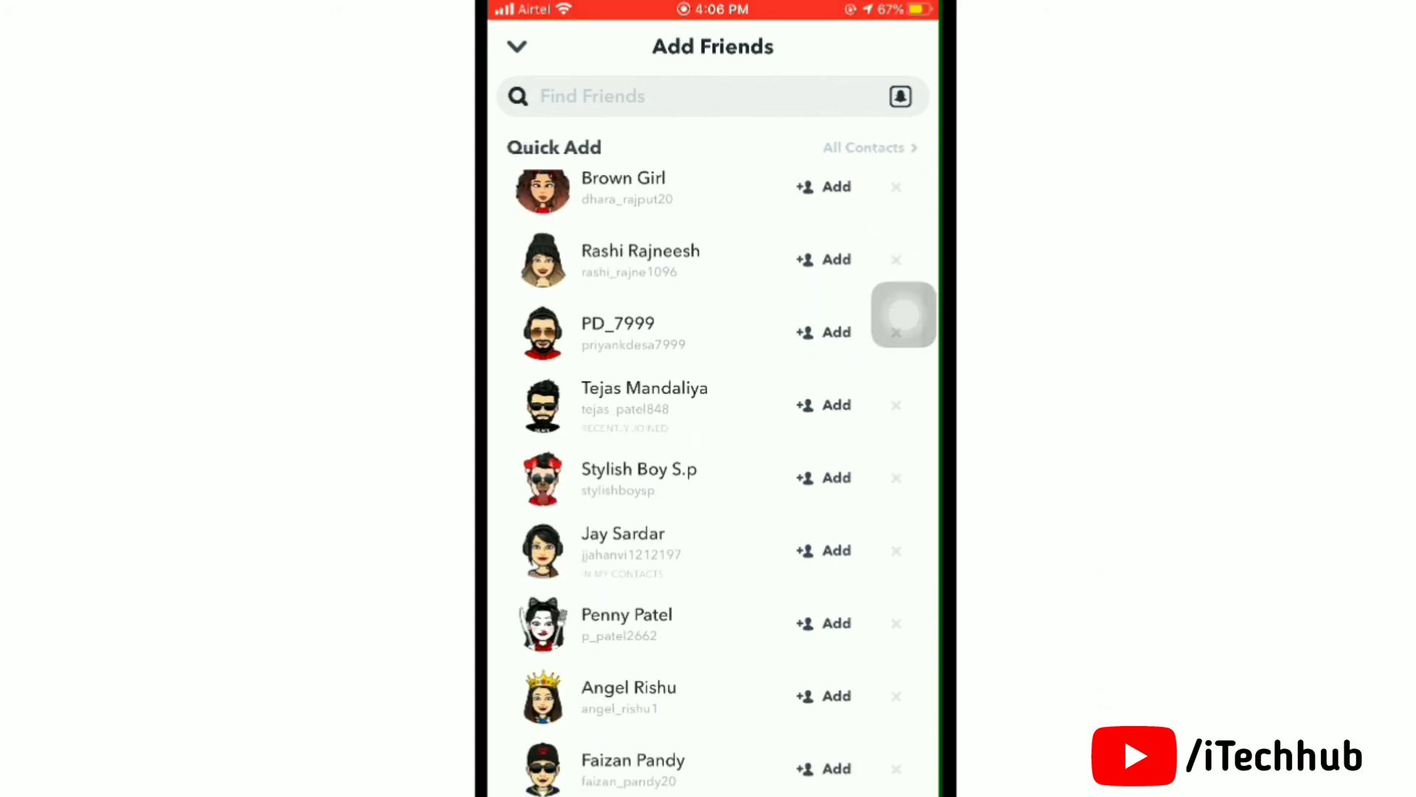
left_click(822, 477)
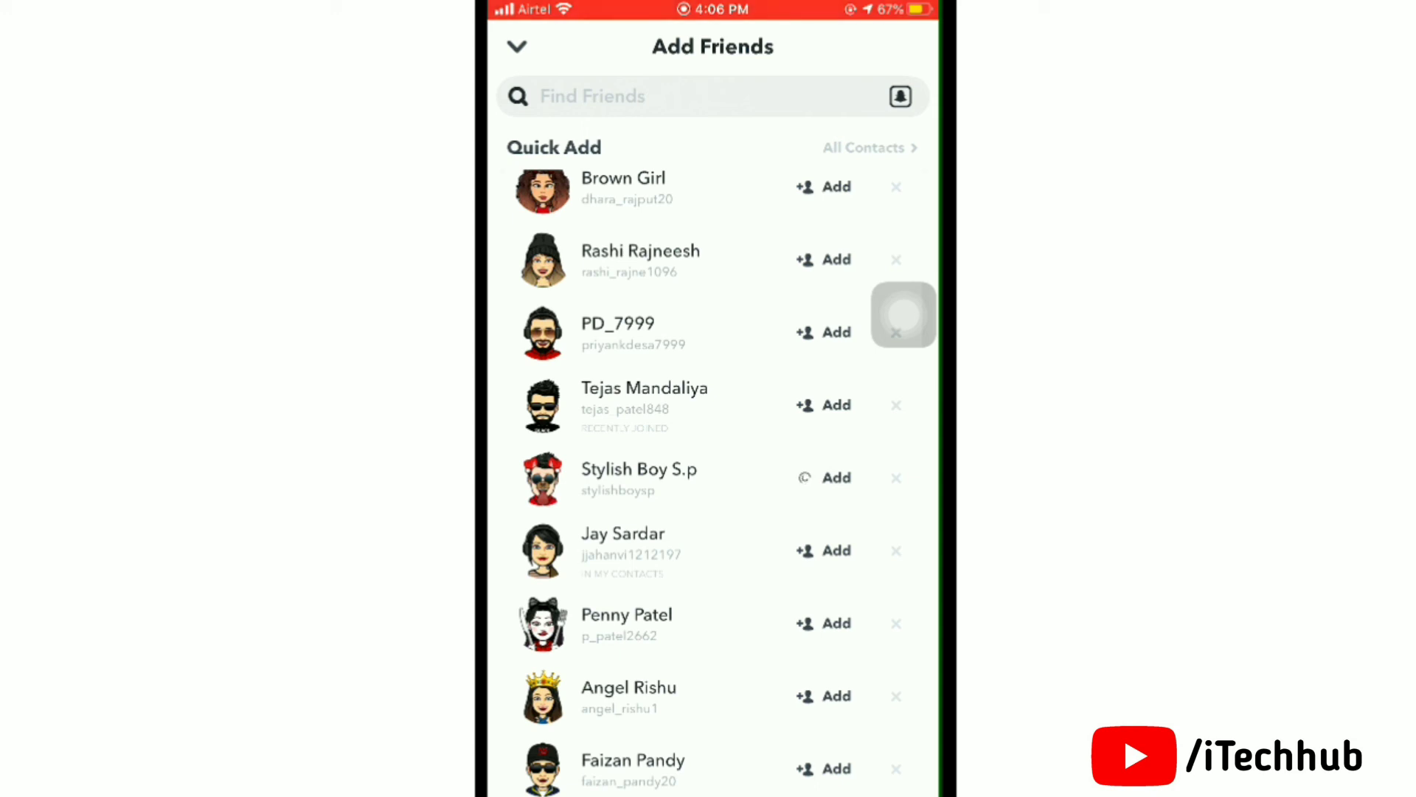
left_click(836, 477)
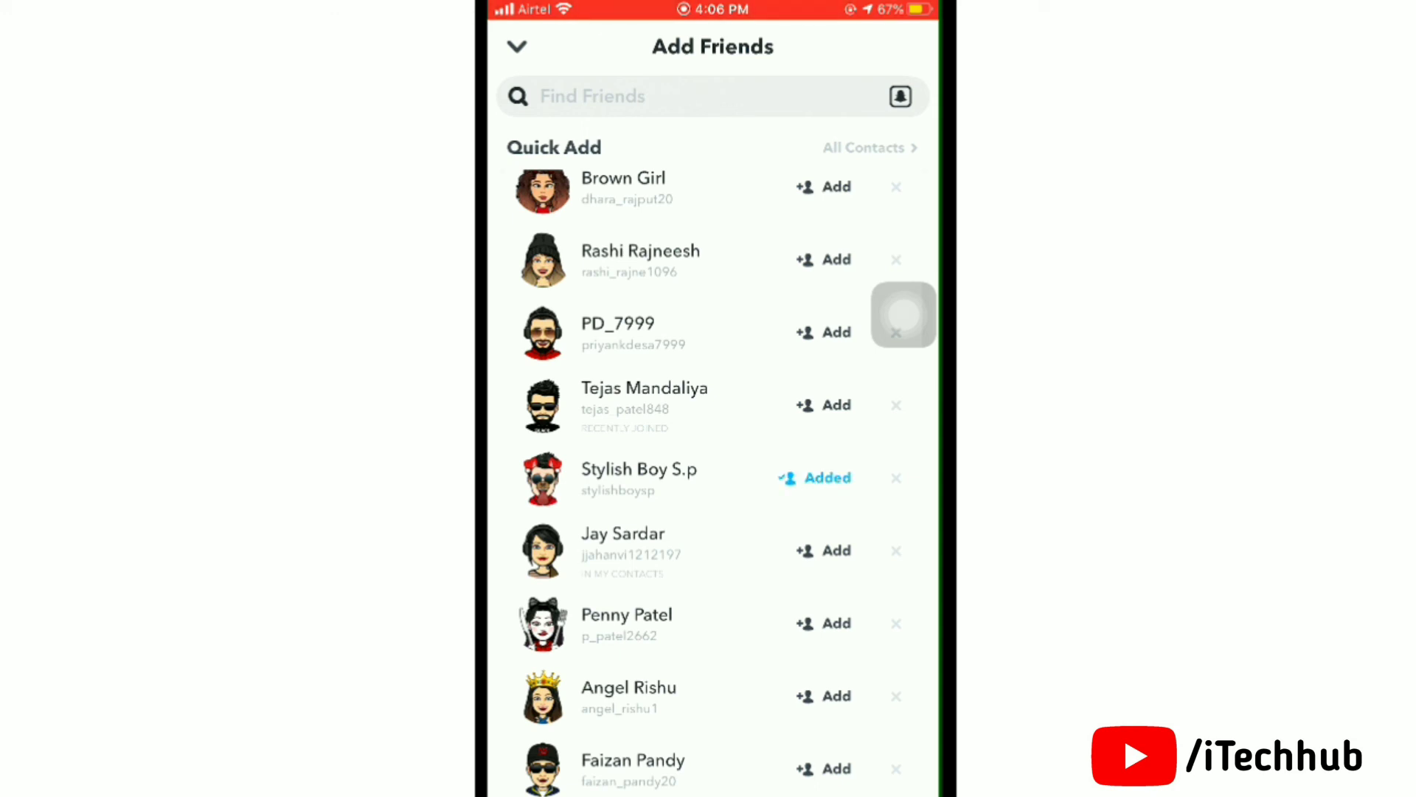